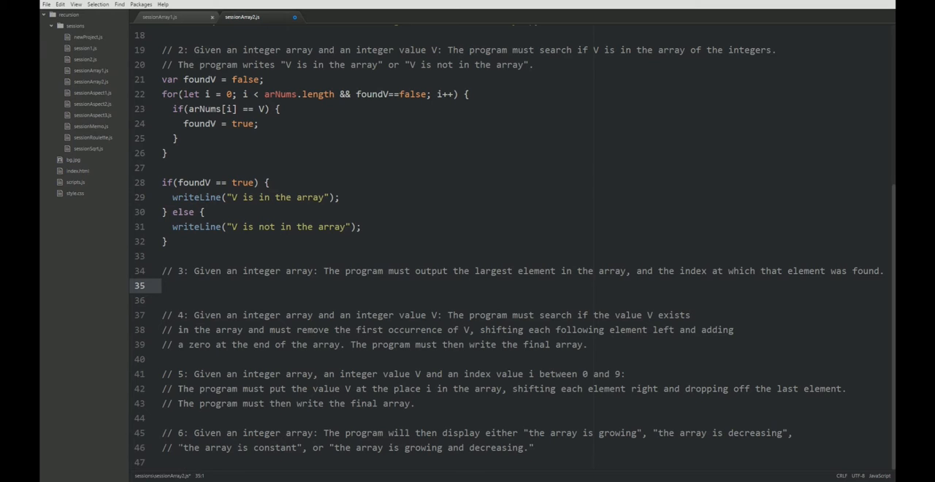
Declare var maxElement = -1 on the blank line under the exercise 3 comment.
left_click(162, 285)
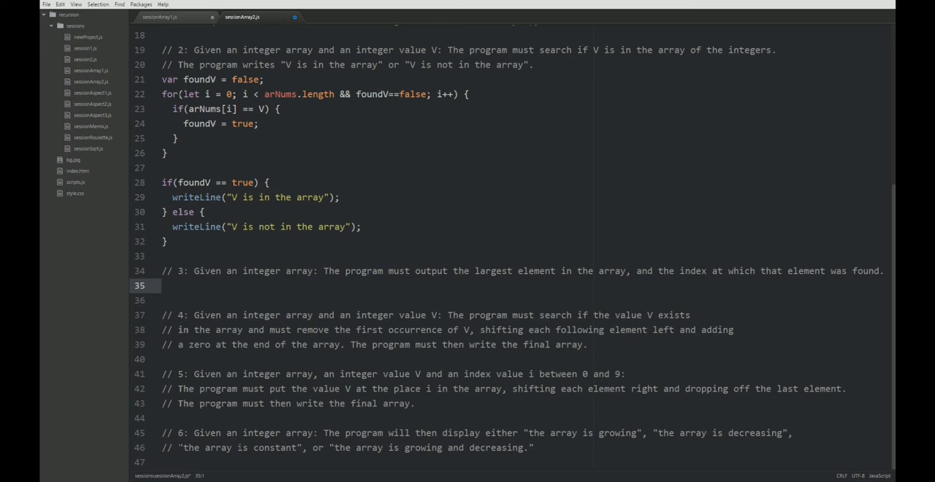
type("var ma")
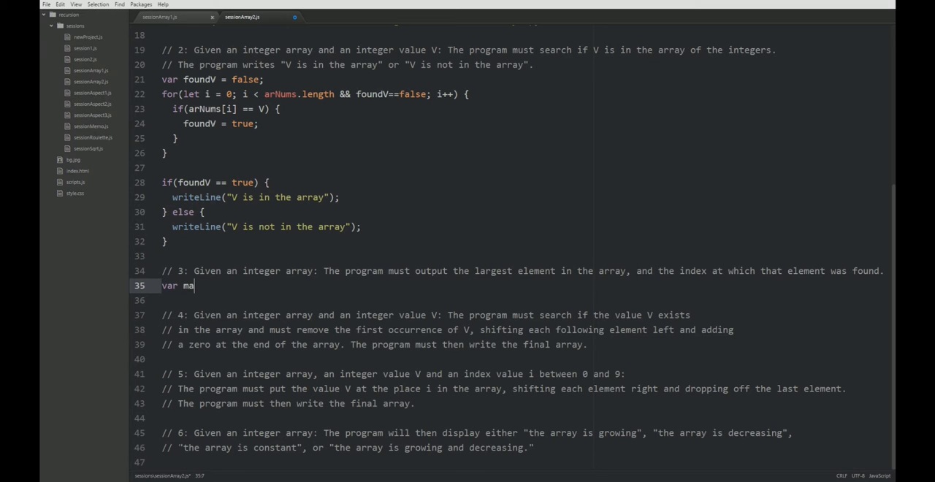
type("xElement = -1")
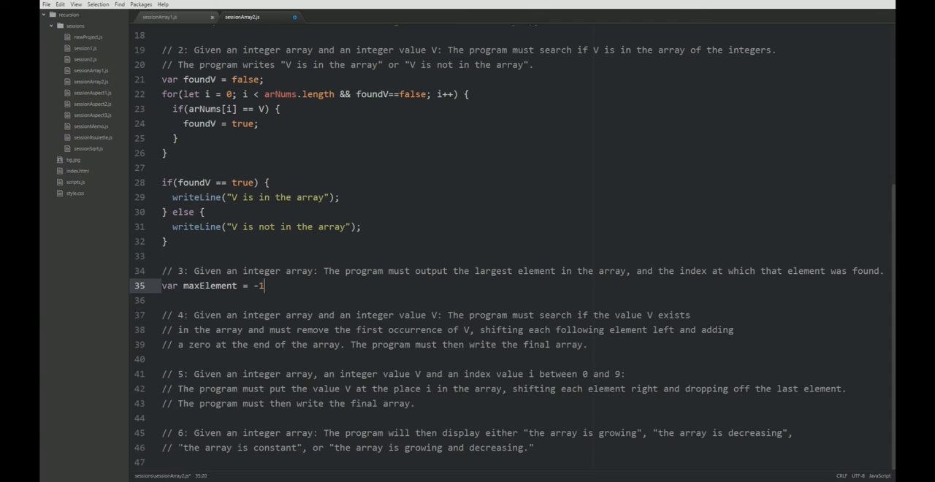
key("enter")
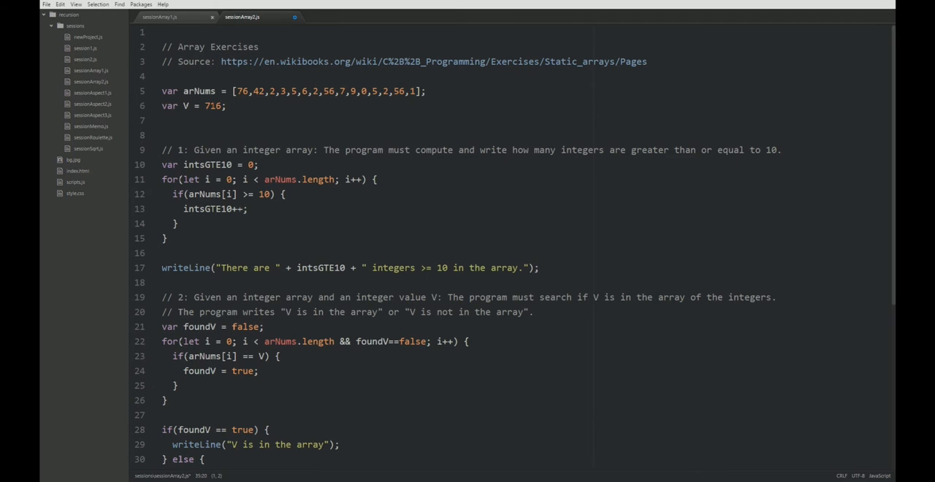
Highlight the numbers in the arNums array, then scroll back down to exercise 3.
left_click_drag(235, 91, 414, 91)
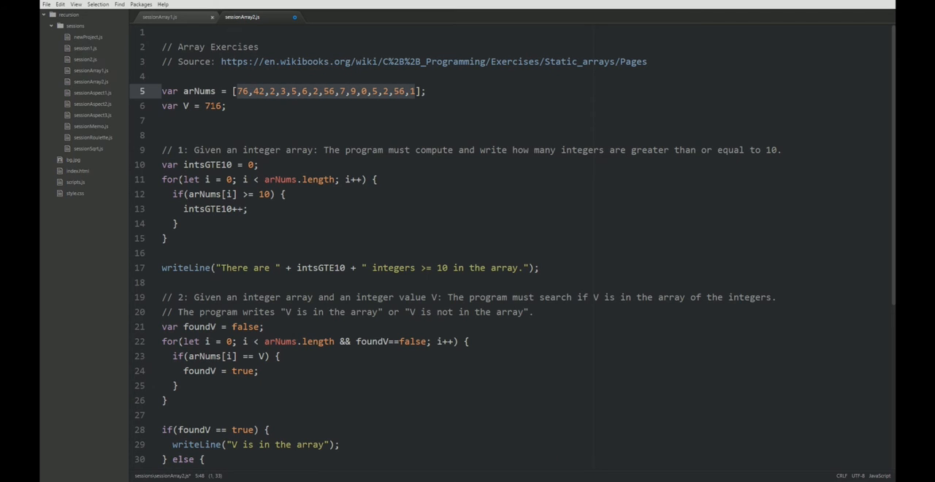
scroll("down", 3)
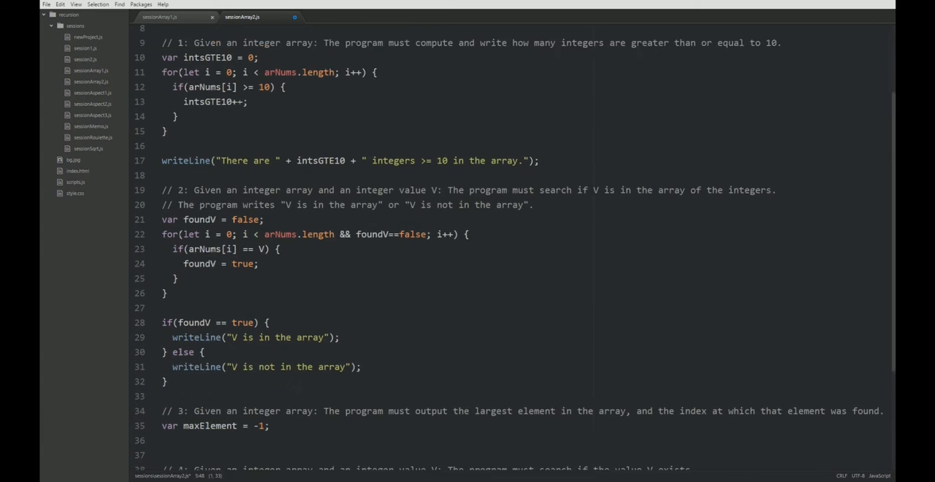
scroll("down", 3)
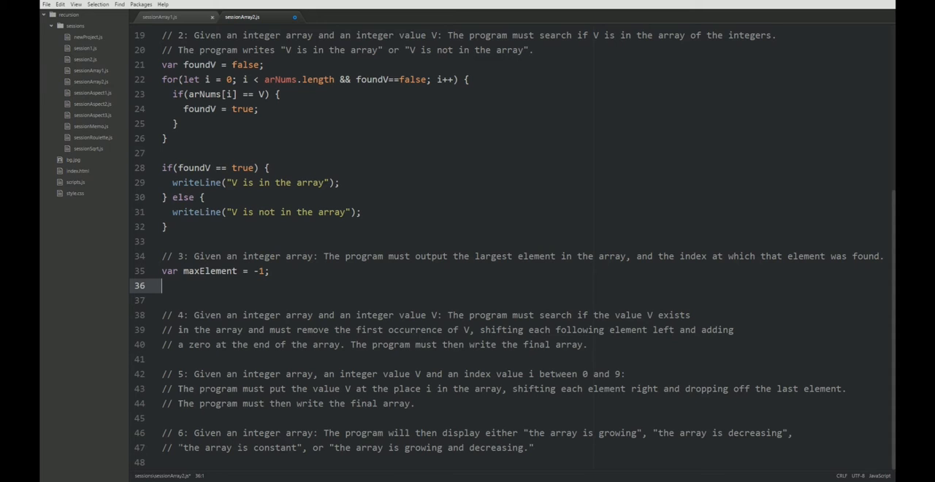
Declare var maxElementIndex = -1 on the next line.
type("v")
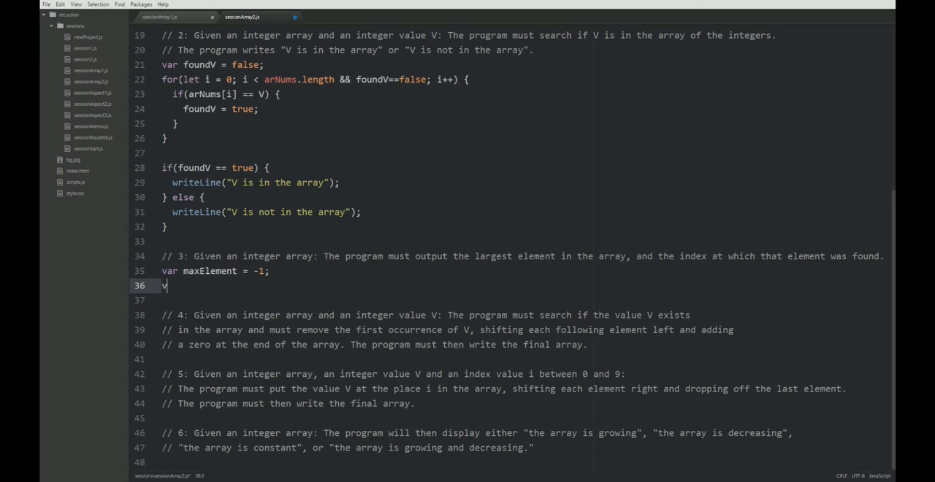
type("var maxElementIndex =")
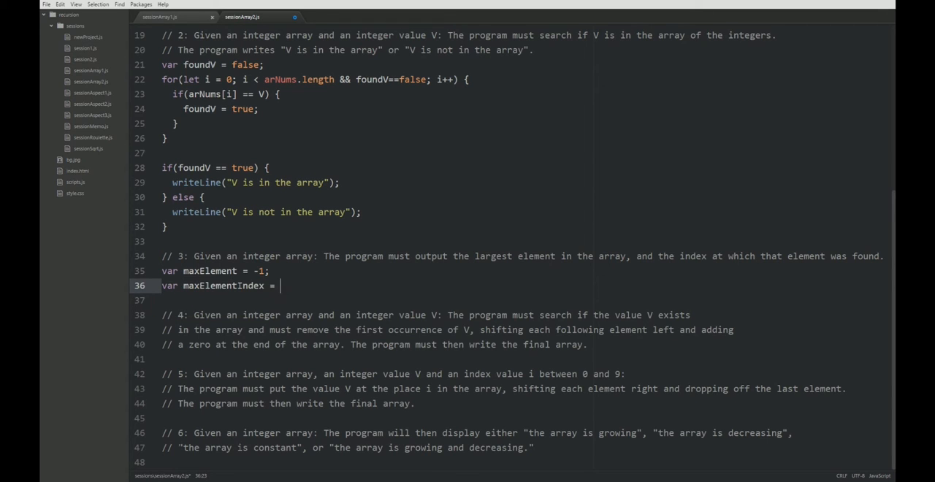
type("-1;")
type("for(let ")
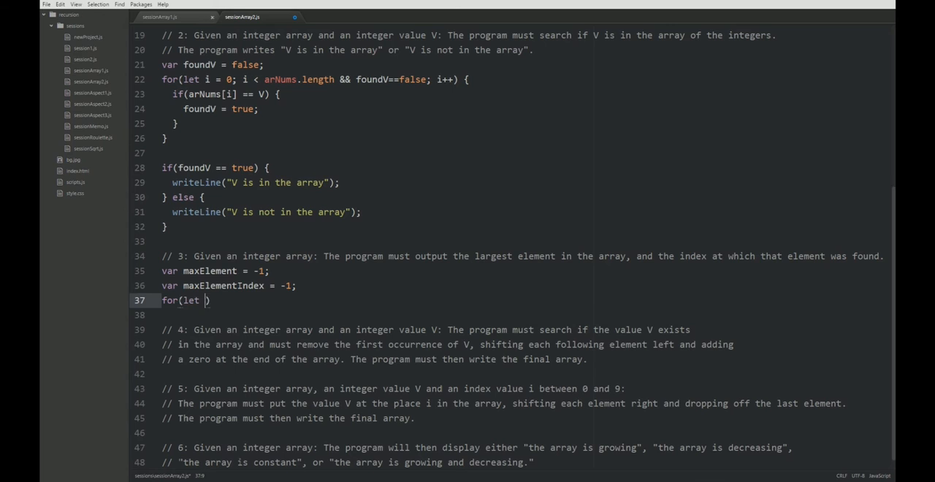
Write a for loop from i = 0 to arNums.length with an empty body.
type("i = 0; i <")
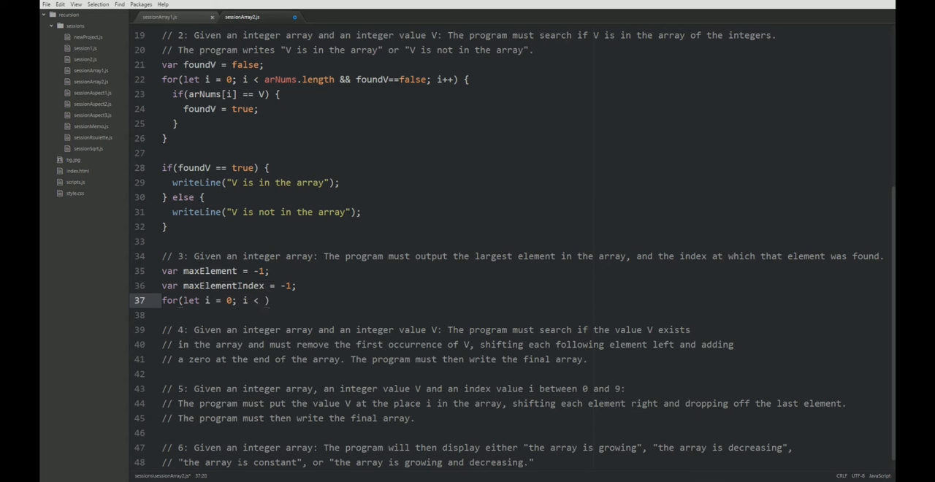
type("arNums.length; i++")
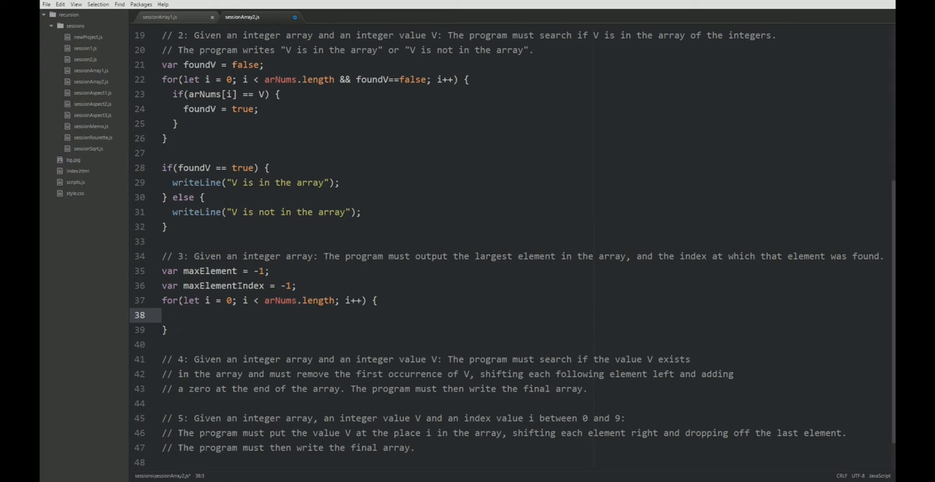
left_click(172, 315)
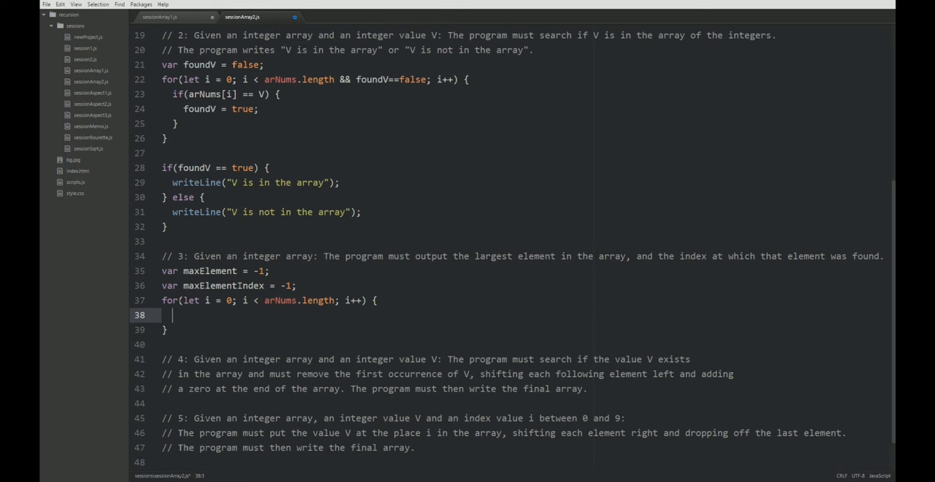
Add if(arNums[i] > maxElement) setting maxElement = arNums[i] and maxElementIndex = i inside the loop.
type("if(arNum")
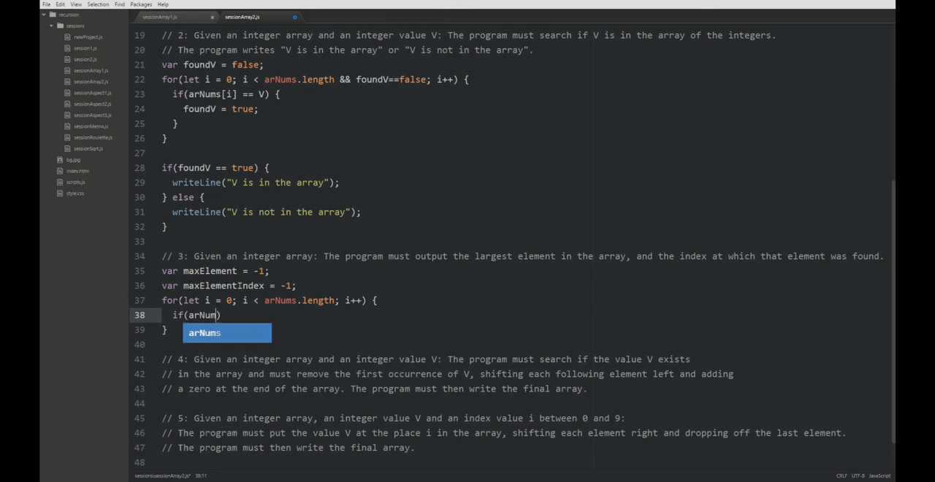
type("s[i] > max")
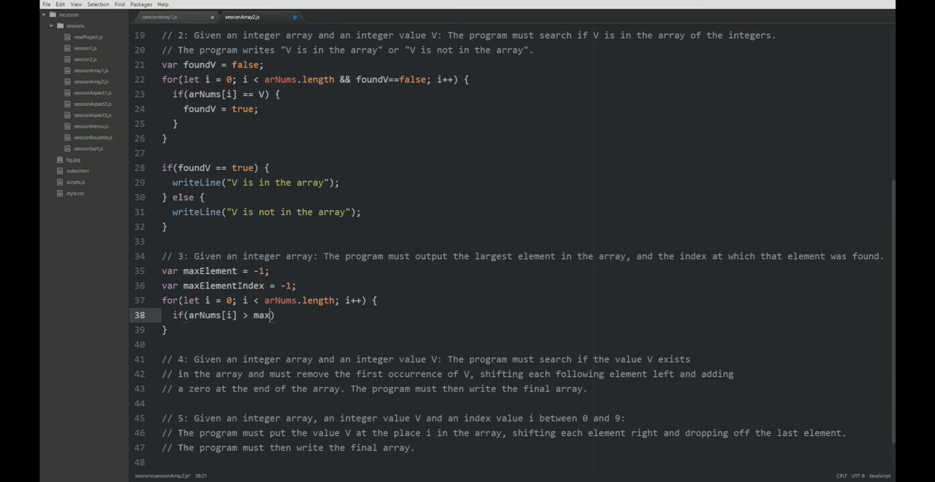
type("Element")
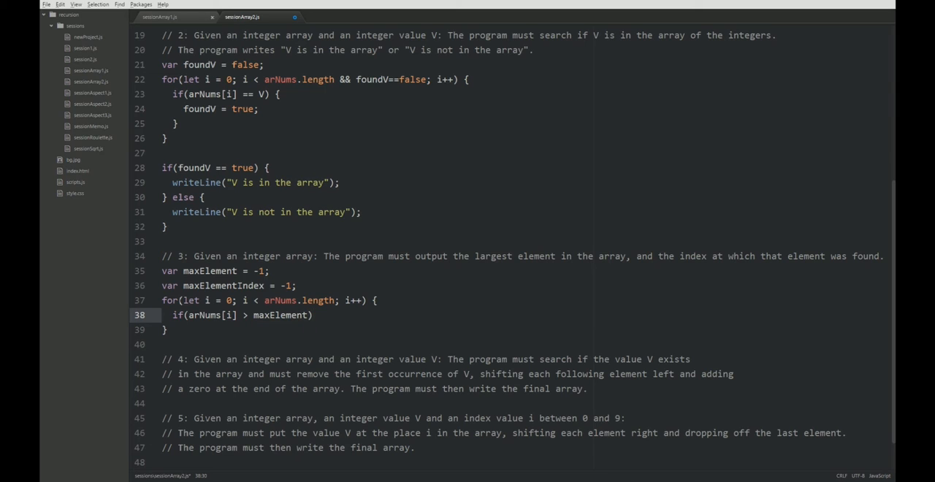
type("{")
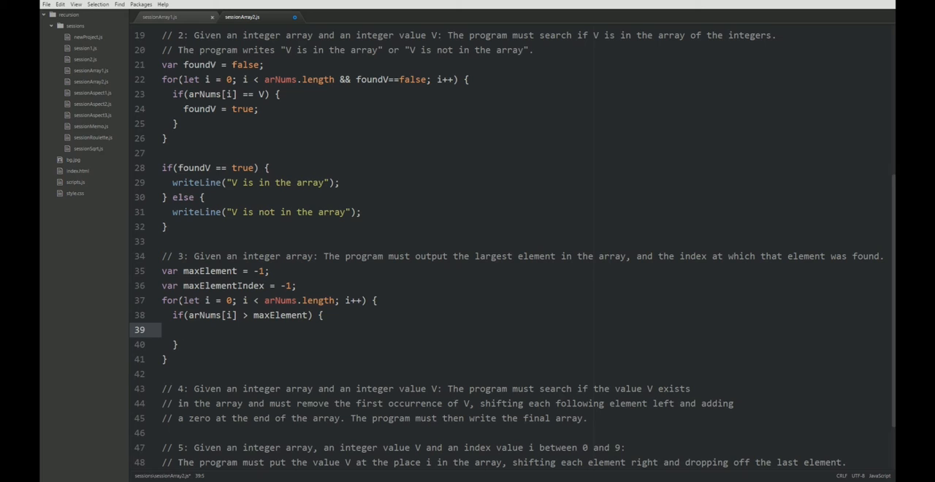
type("maxElement")
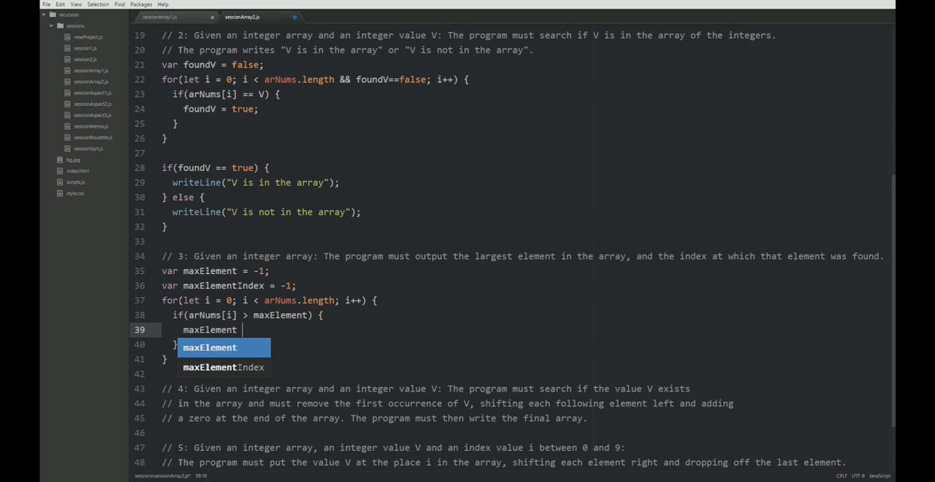
type("= arNums[i];")
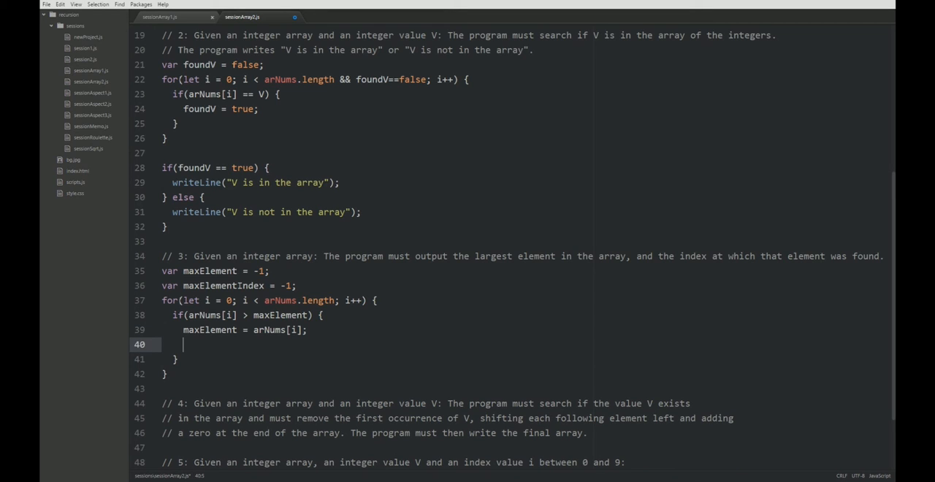
double_click(222, 286)
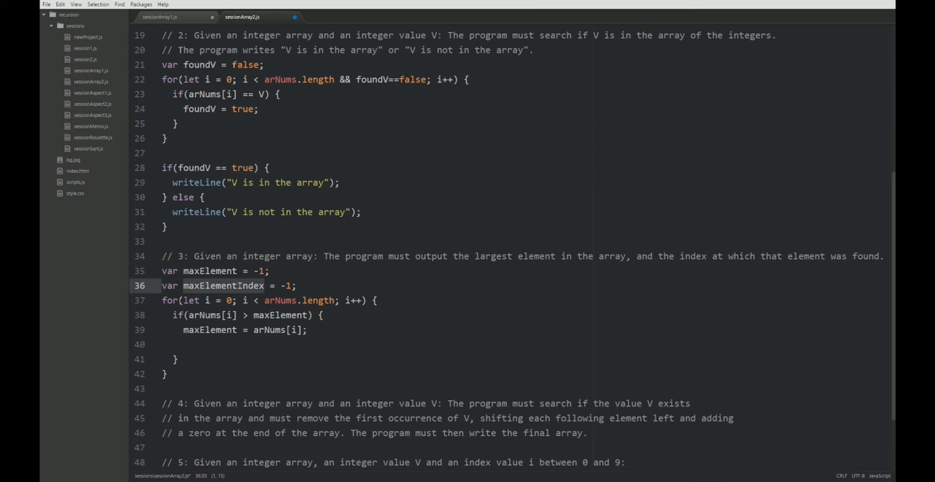
type("maxElementIndex = i;")
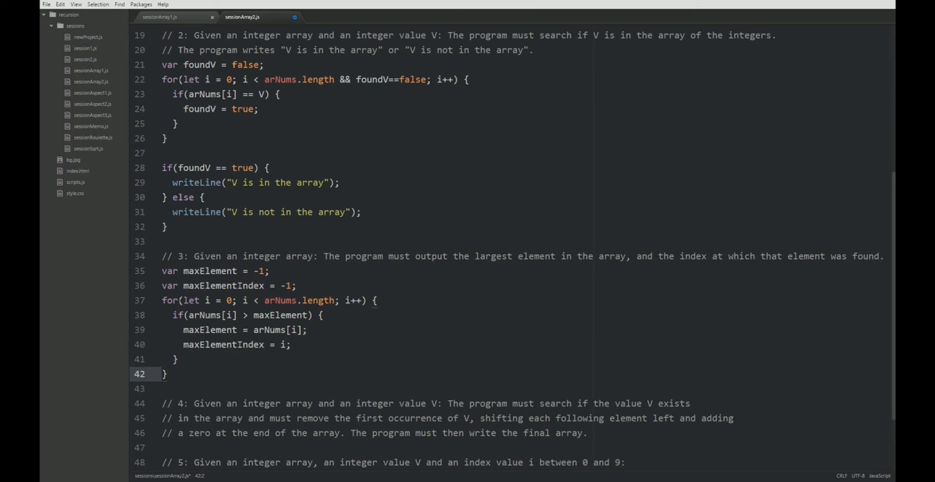
left_click(166, 374)
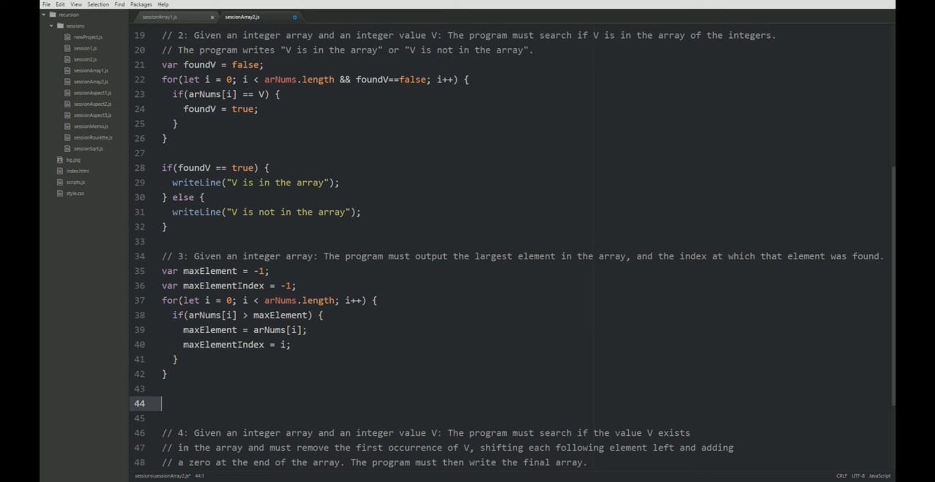
Type writeLine("Max element = " ... " with index: ") below the loop.
type("writeLine(\"")
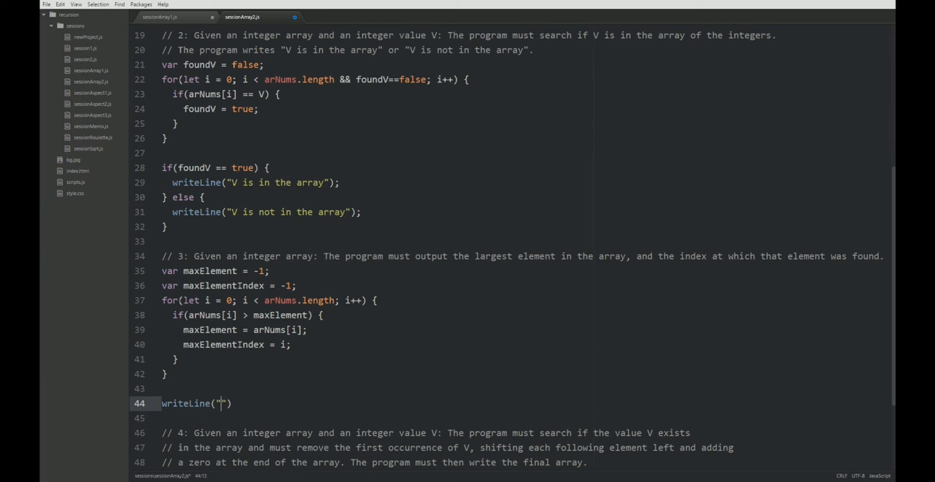
type("Max element = \" + maxElement +")
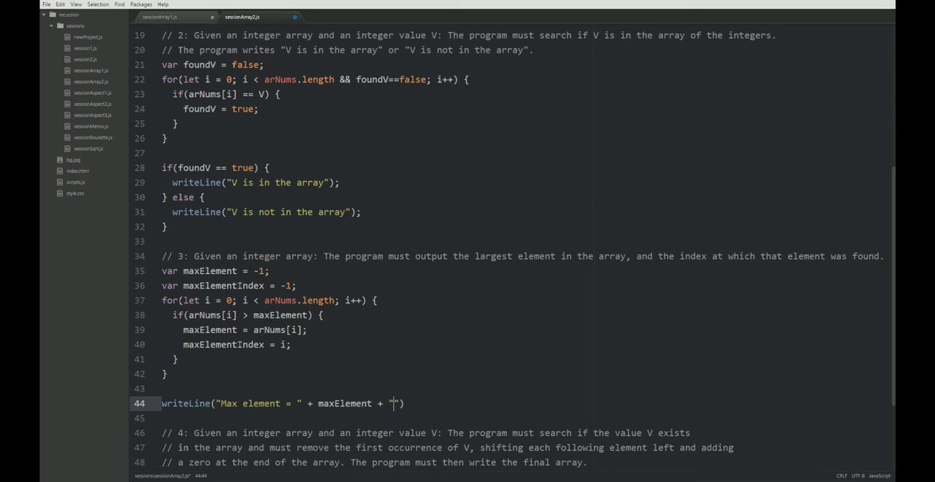
type("w")
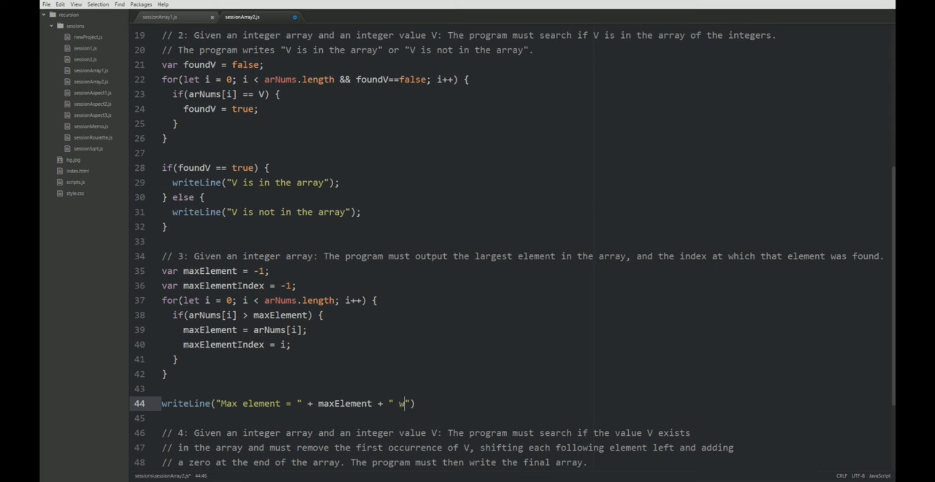
type("ith index:")
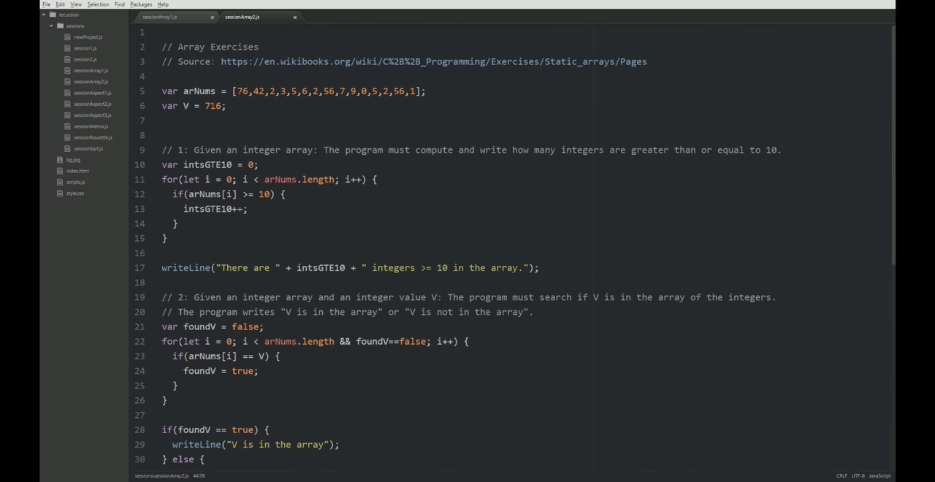
Change the 7 in arNums to 777, then scroll down to exercise 3's writeLine.
left_click(343, 91)
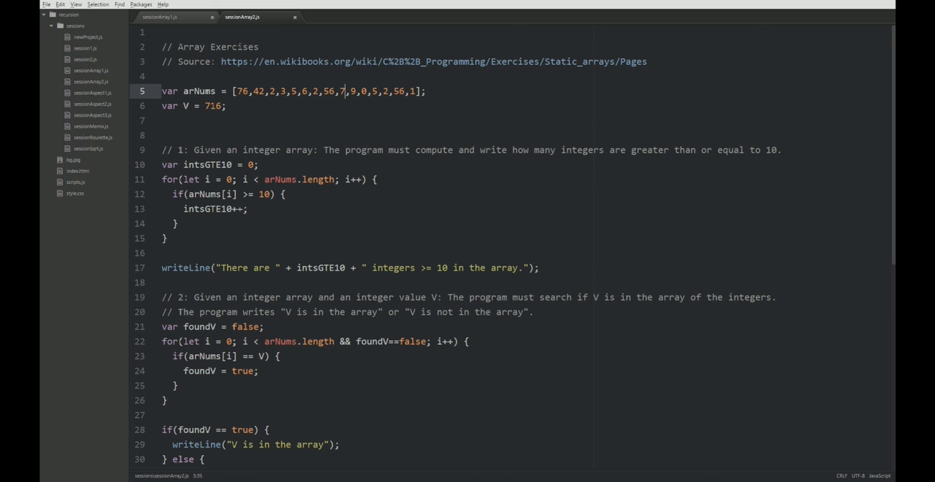
type("77")
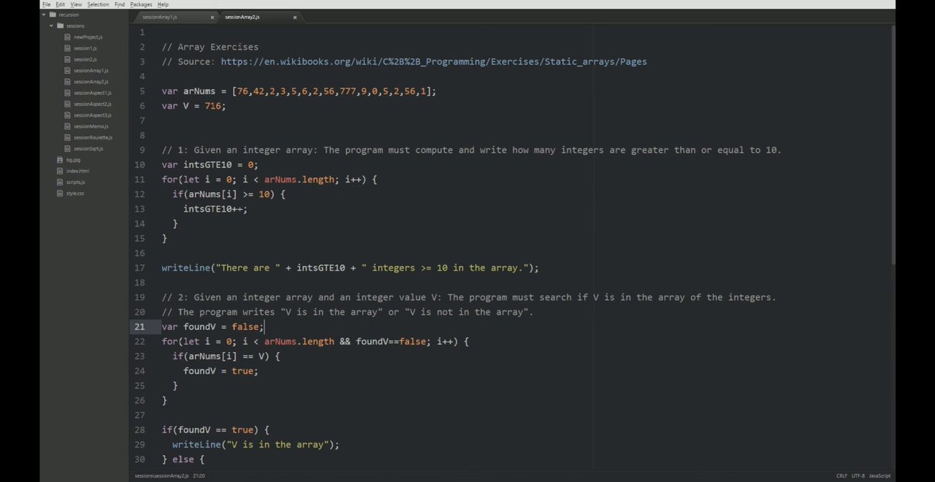
scroll("down", 3)
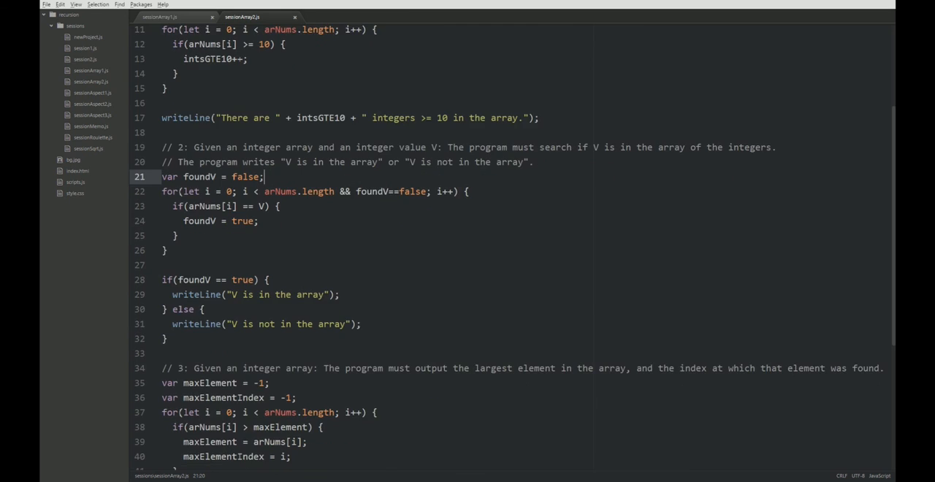
scroll("down", 3)
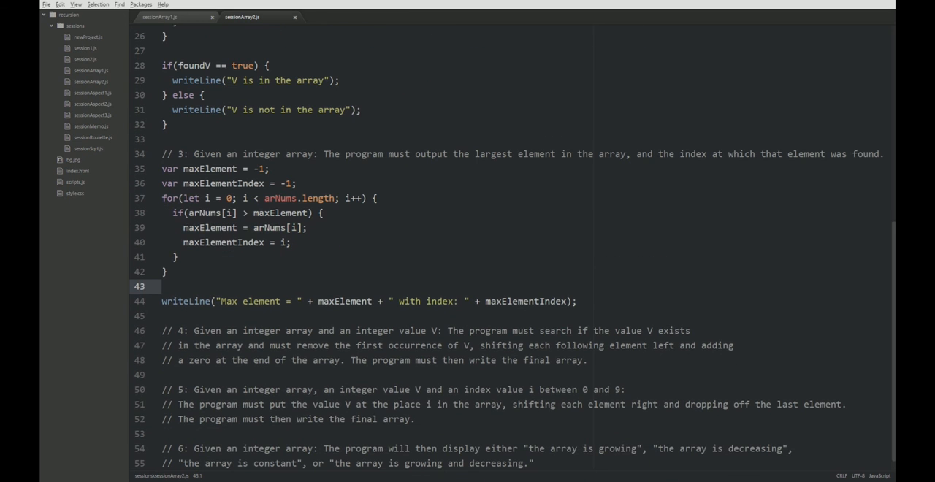